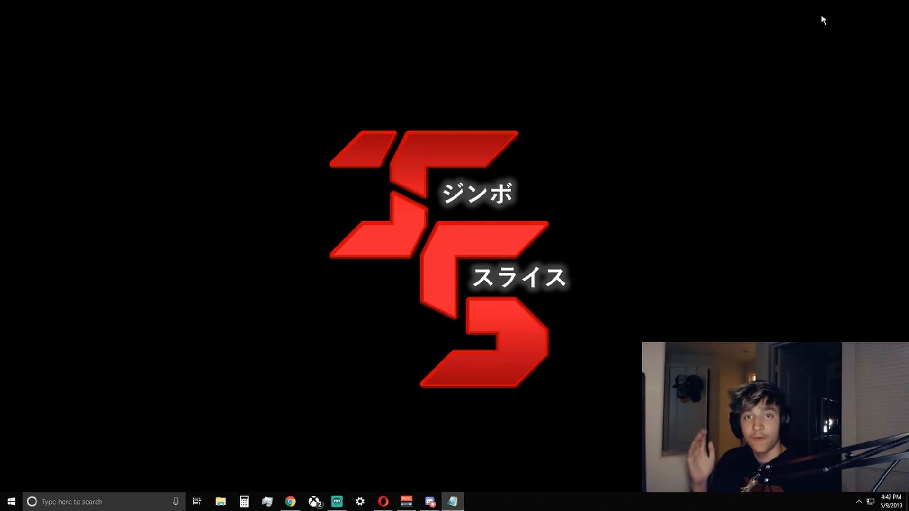
{"action": "mouse_move", "coordinate": [771, 62]}
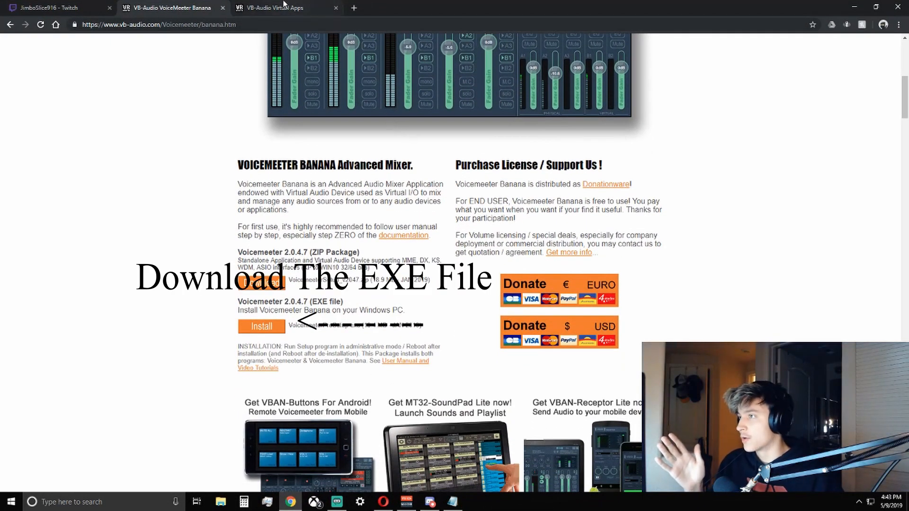
Open the Windows Sound playback list showing VoiceMeeter Input as the default device
{"action": "left_click", "coordinate": [272, 8]}
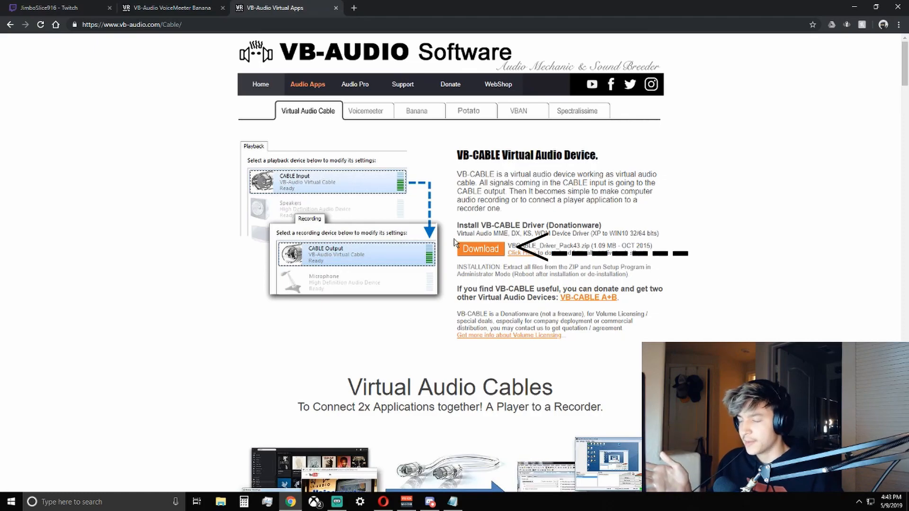
{"action": "mouse_move", "coordinate": [622, 139]}
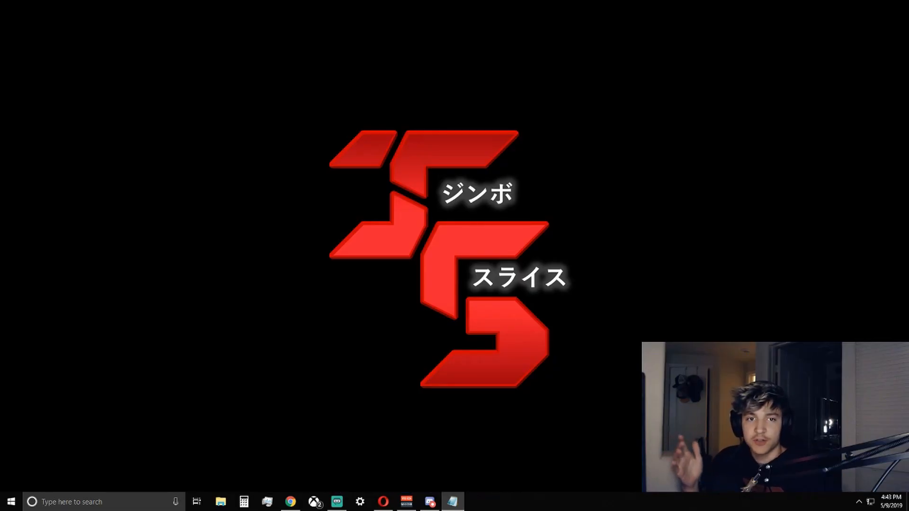
{"action": "mouse_move", "coordinate": [738, 333]}
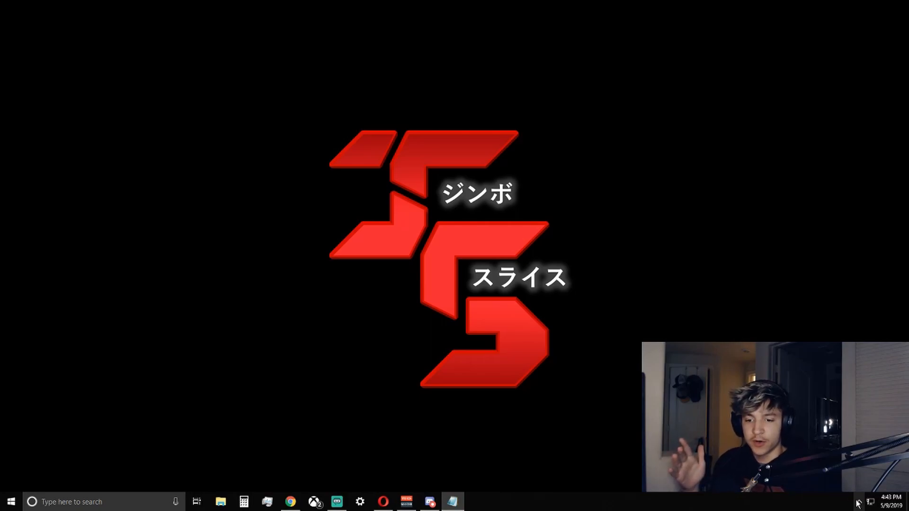
{"action": "right_click", "coordinate": [848, 446]}
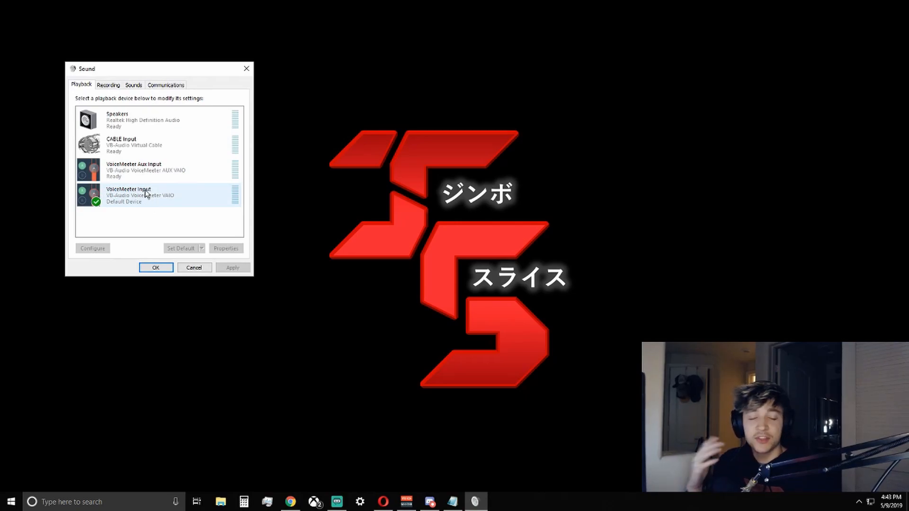
{"action": "mouse_move", "coordinate": [148, 191]}
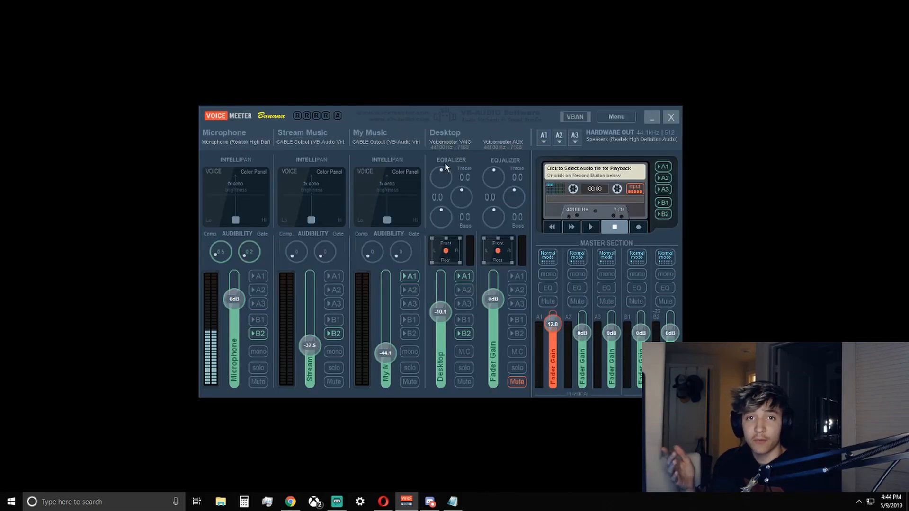
{"action": "mouse_move", "coordinate": [545, 143]}
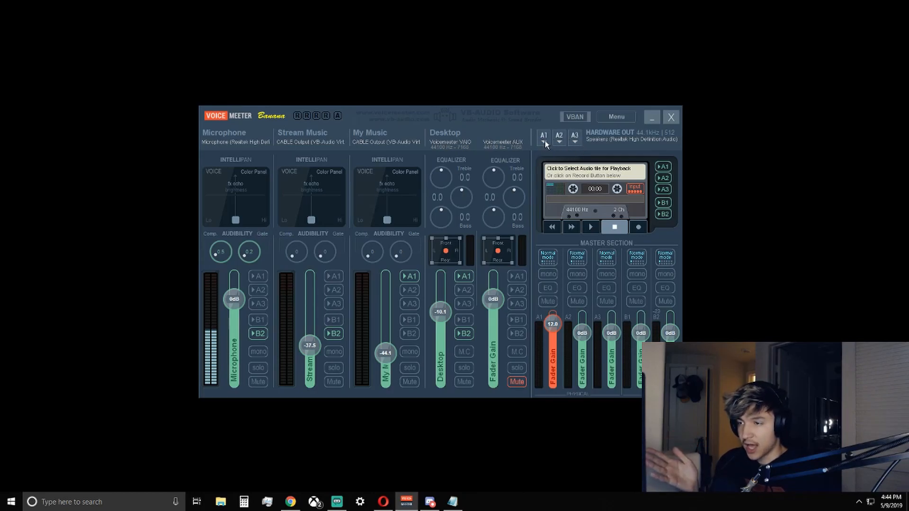
{"action": "left_click", "coordinate": [544, 144]}
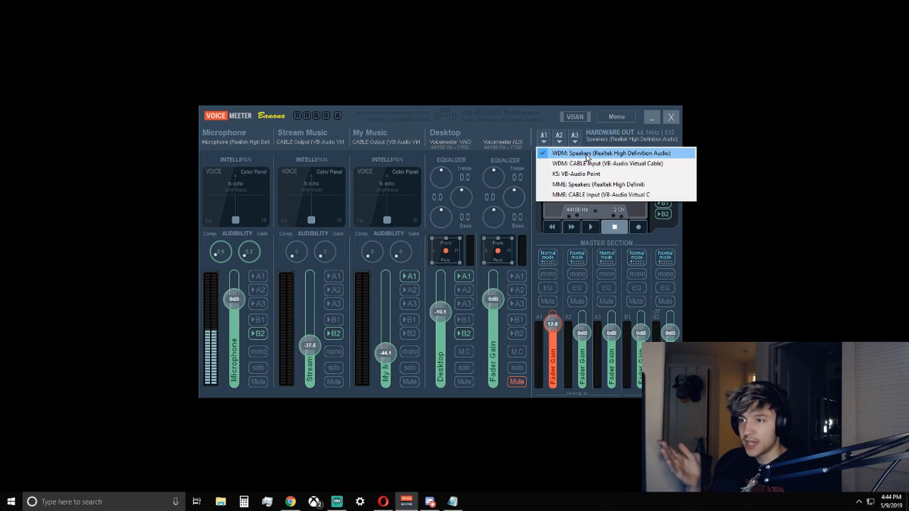
{"action": "mouse_move", "coordinate": [607, 163]}
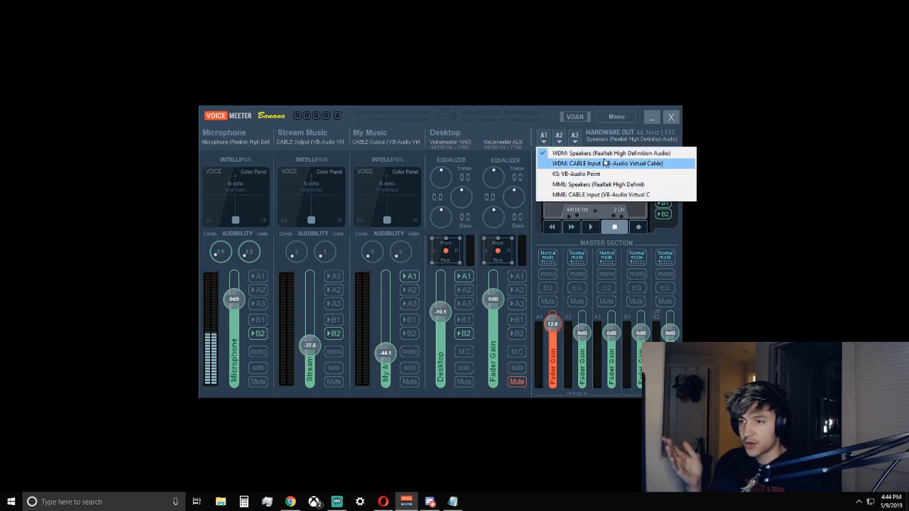
{"action": "mouse_move", "coordinate": [609, 153]}
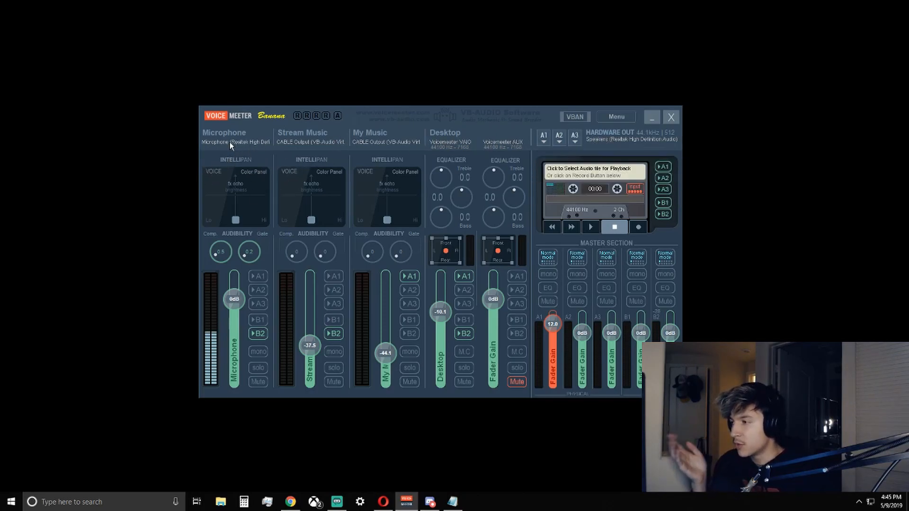
{"action": "mouse_move", "coordinate": [326, 143]}
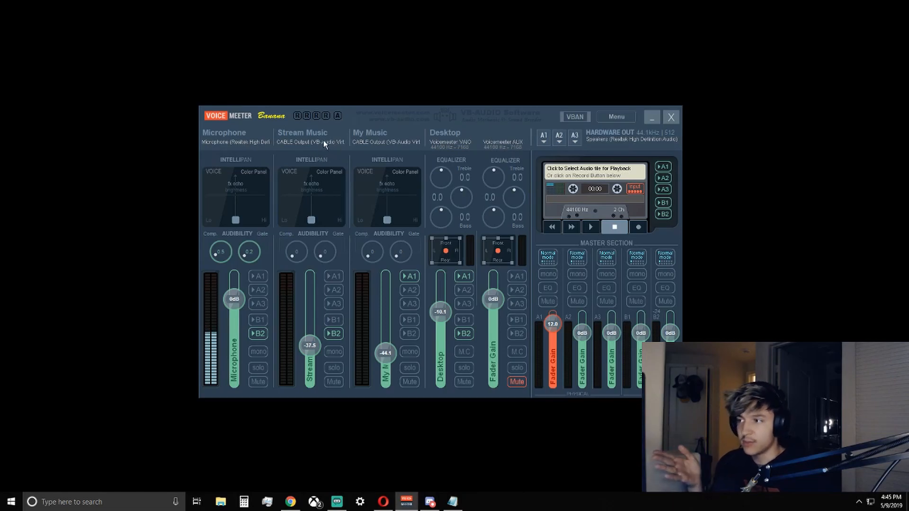
{"action": "mouse_move", "coordinate": [241, 147]}
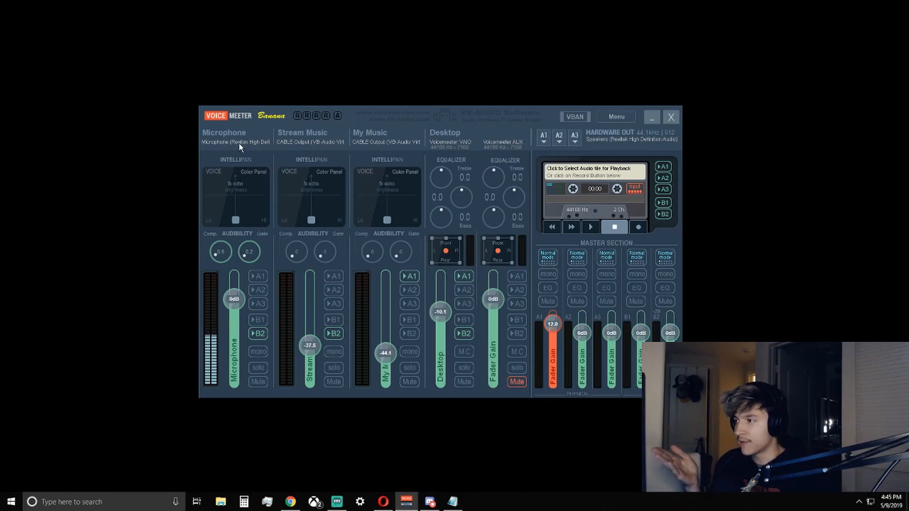
{"action": "left_click", "coordinate": [236, 141]}
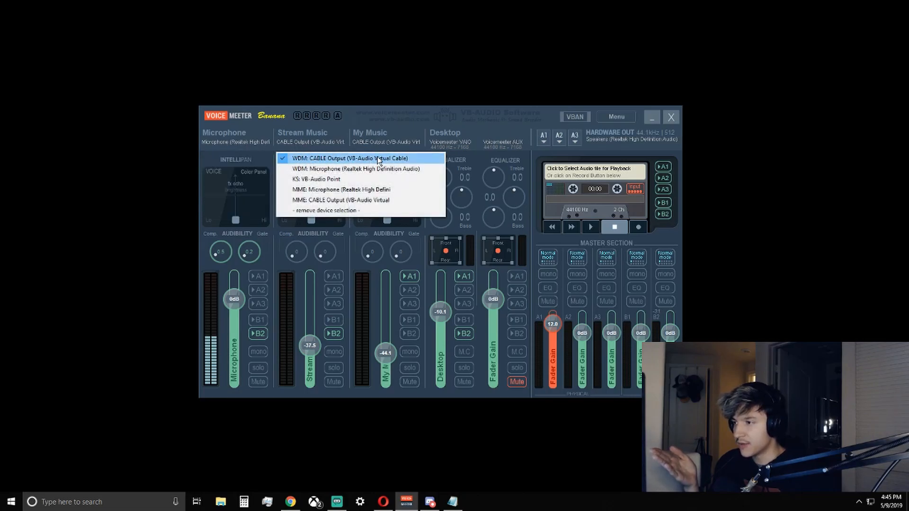
{"action": "mouse_move", "coordinate": [369, 168]}
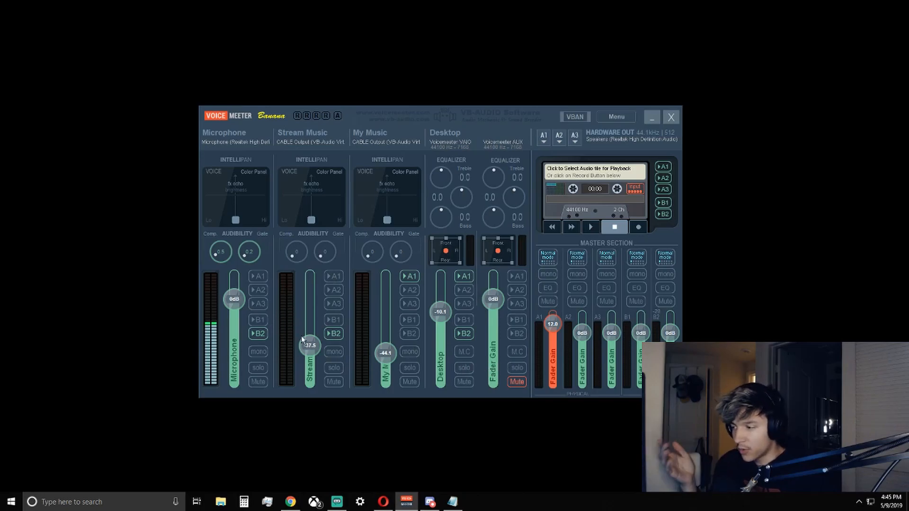
{"action": "mouse_move", "coordinate": [267, 293]}
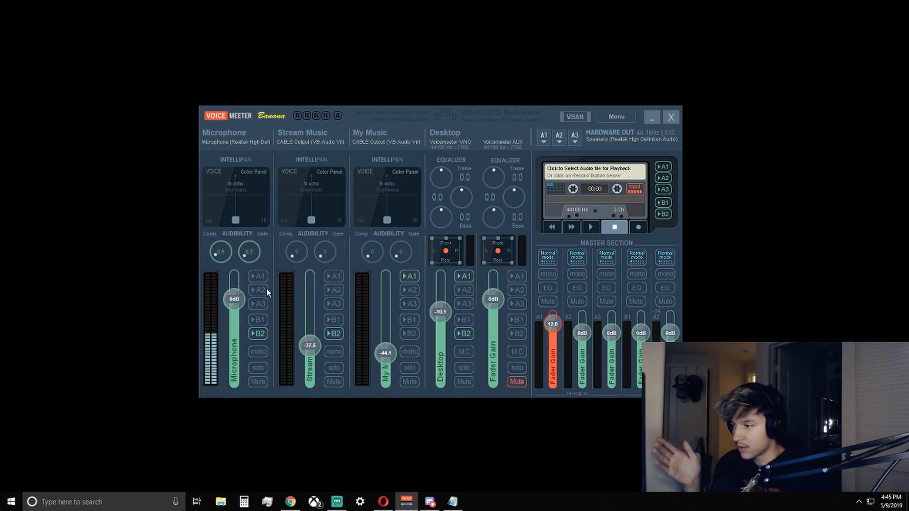
{"action": "mouse_move", "coordinate": [542, 235]}
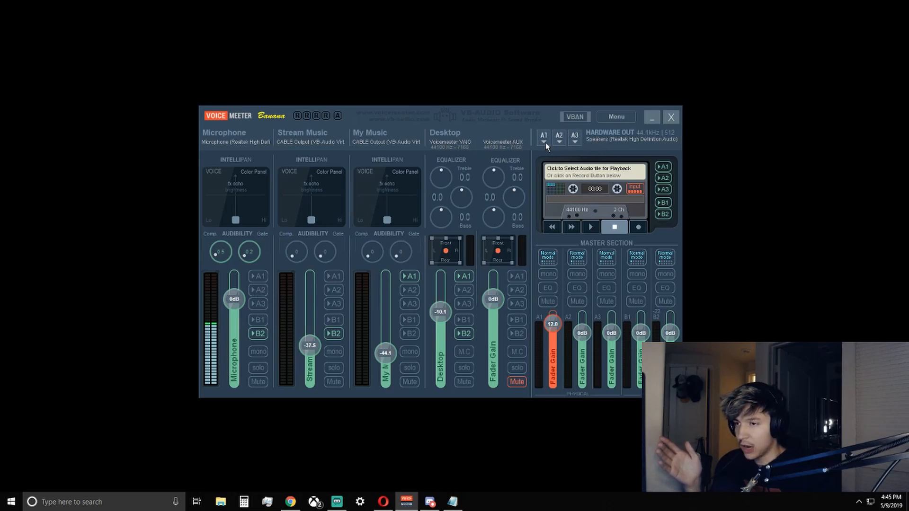
{"action": "mouse_move", "coordinate": [573, 143]}
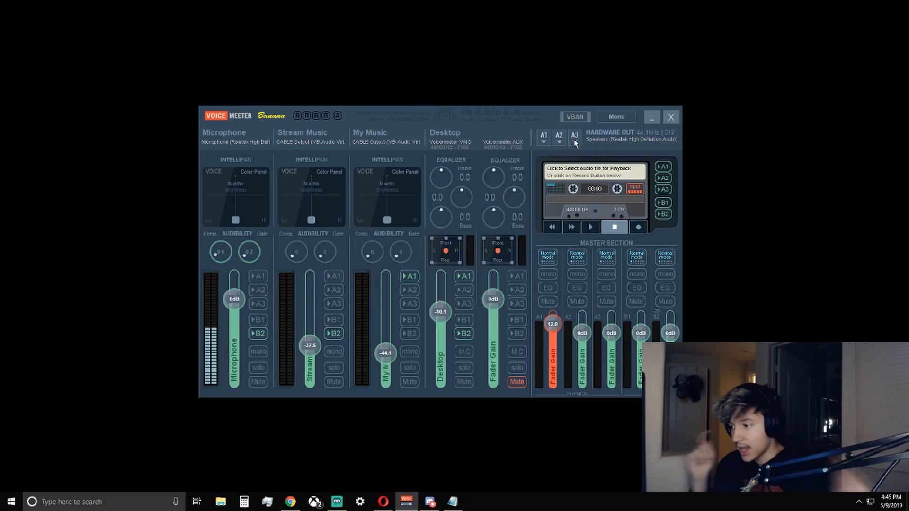
{"action": "mouse_move", "coordinate": [326, 330]}
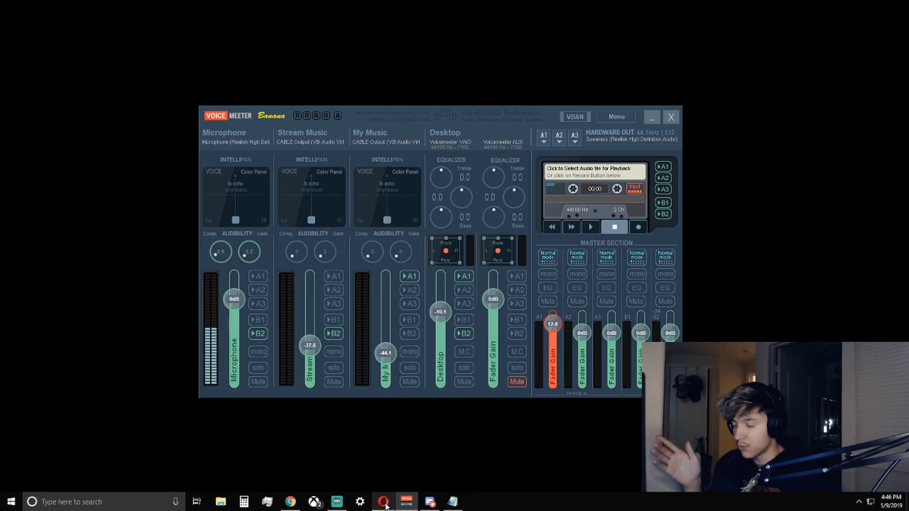
Bring up the StreamElements media request page and scroll through the queue and pending requests
{"action": "left_click", "coordinate": [383, 501]}
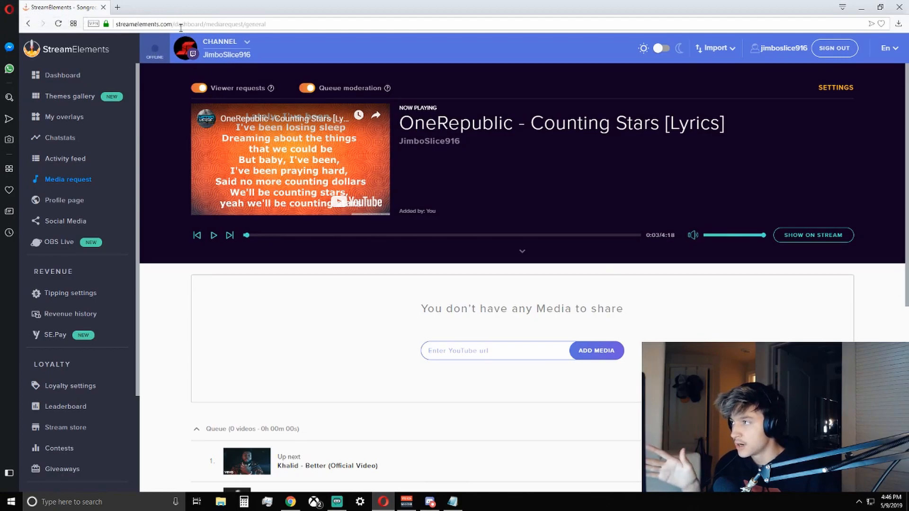
{"action": "left_click", "coordinate": [191, 23]}
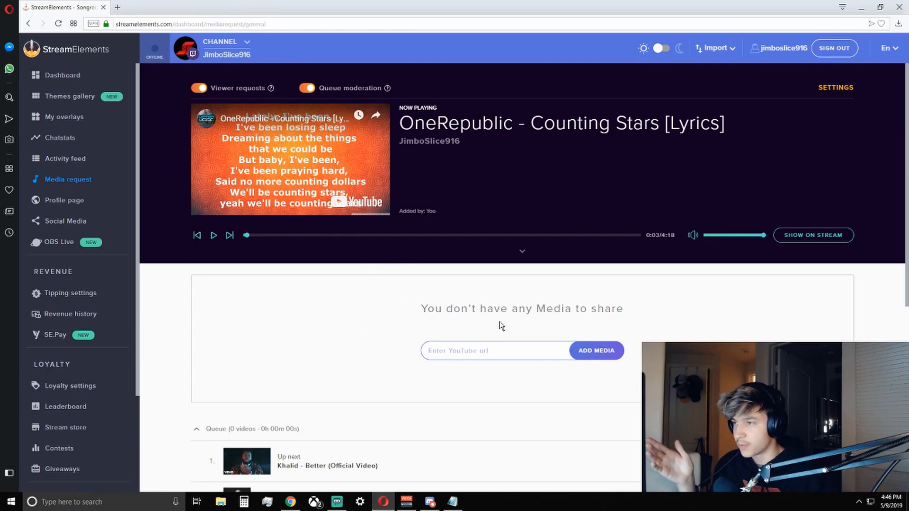
{"action": "scroll", "scroll_direction": "down", "scroll_amount": 3}
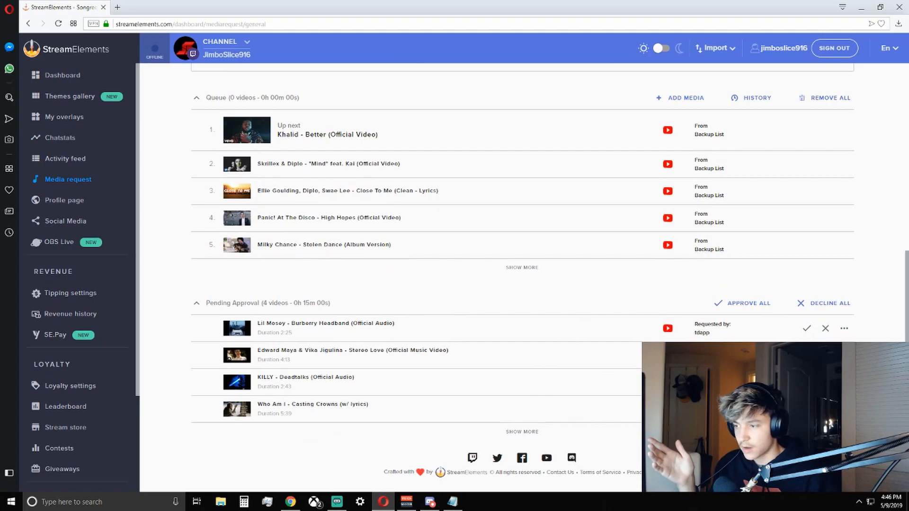
{"action": "scroll", "scroll_direction": "up", "scroll_amount": 3}
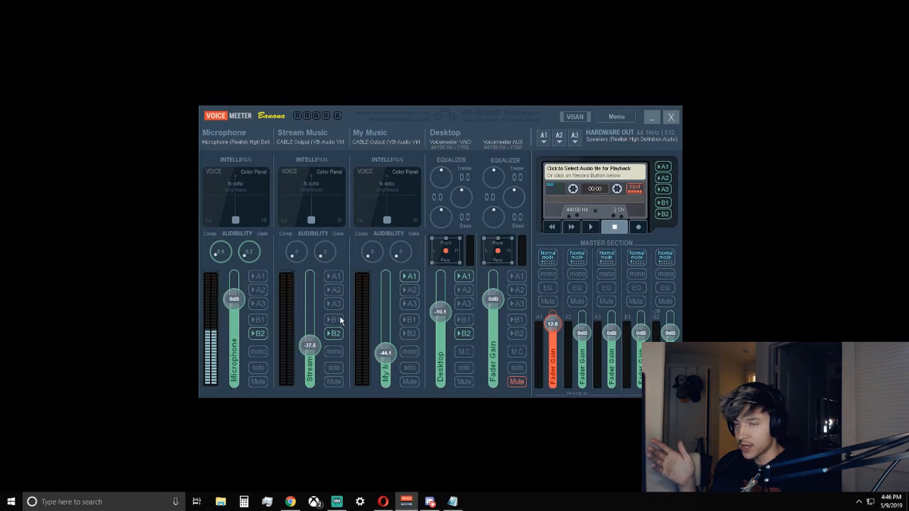
{"action": "mouse_move", "coordinate": [371, 307]}
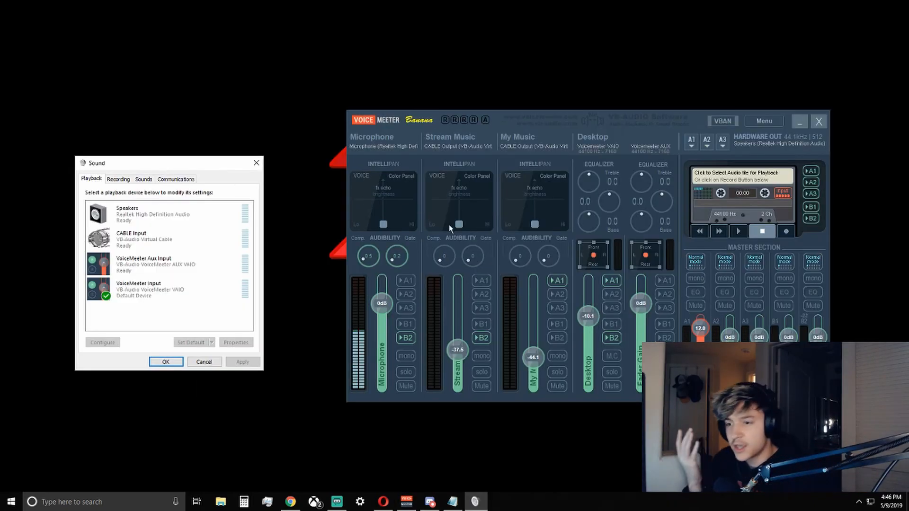
{"action": "mouse_move", "coordinate": [626, 244]}
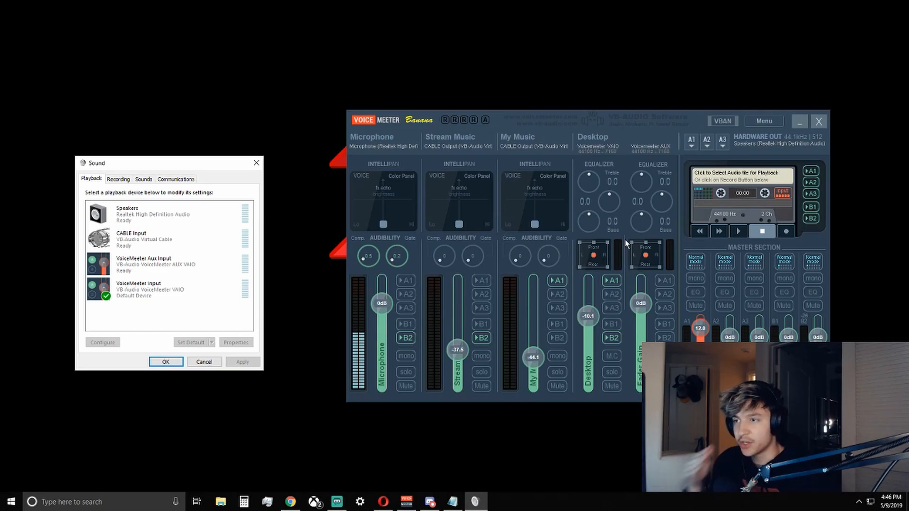
{"action": "mouse_move", "coordinate": [618, 253]}
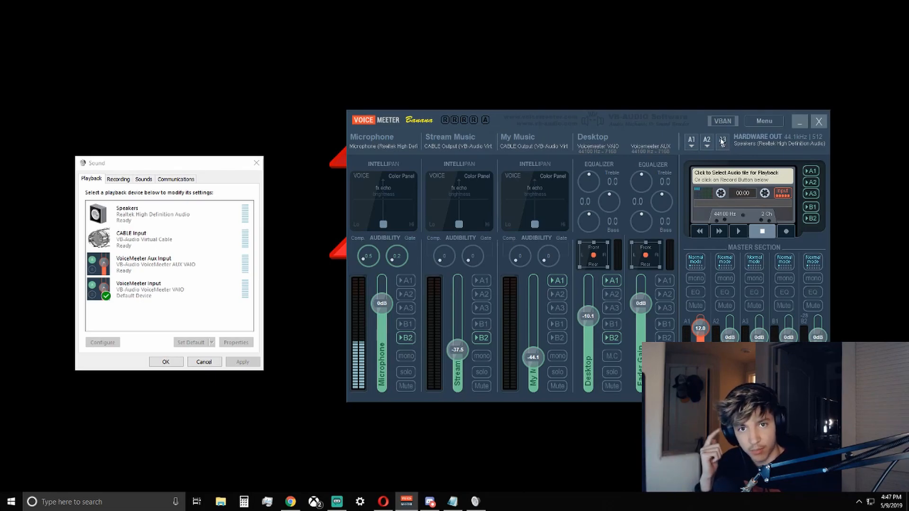
{"action": "mouse_move", "coordinate": [754, 158]}
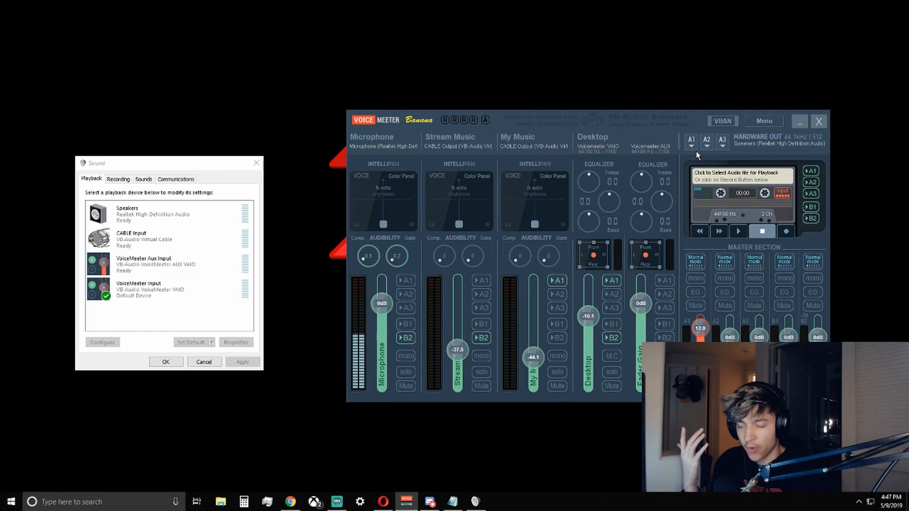
{"action": "mouse_move", "coordinate": [607, 192]}
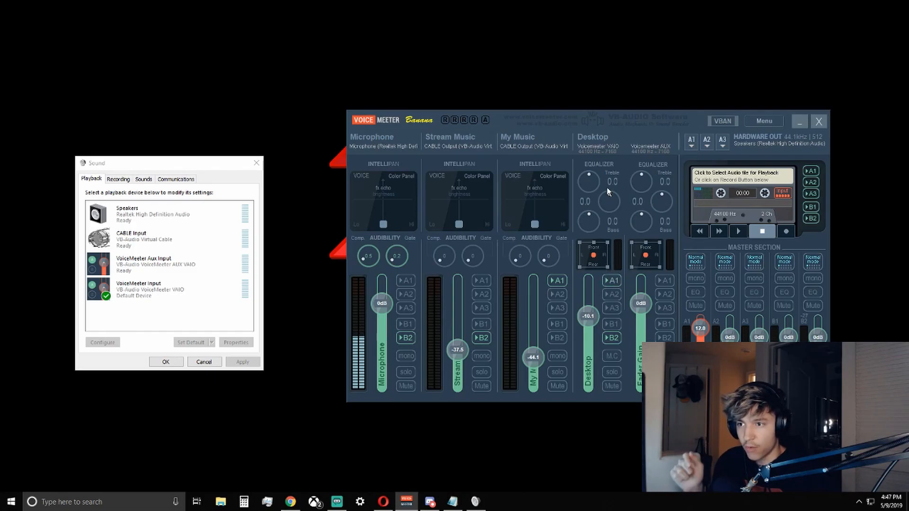
{"action": "mouse_move", "coordinate": [615, 138]}
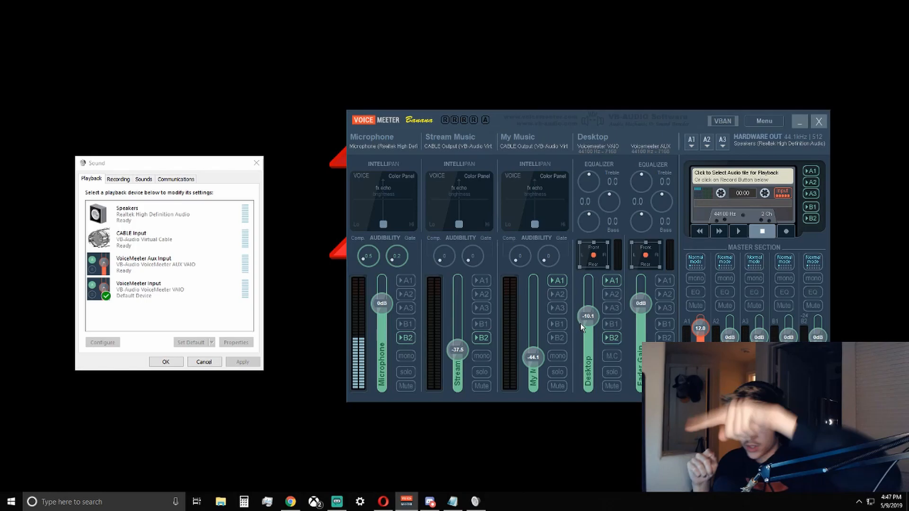
Pick CABLE Input among playback devices and route the Desktop strip to A1 and B2
{"action": "right_click", "coordinate": [153, 213]}
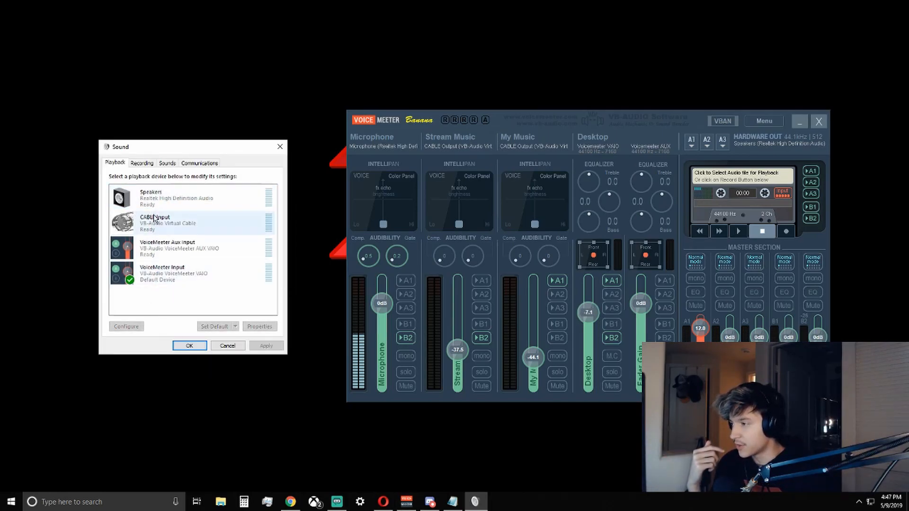
{"action": "left_click", "coordinate": [174, 273]}
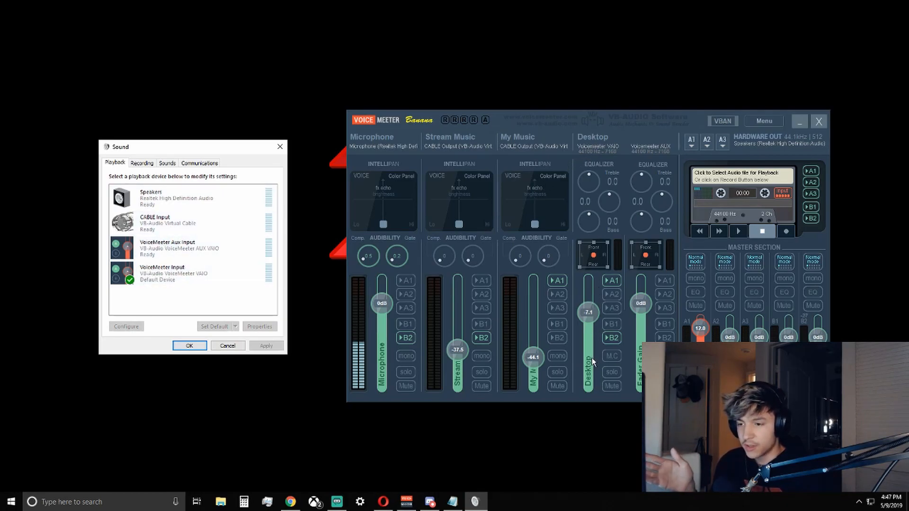
{"action": "mouse_move", "coordinate": [594, 333]}
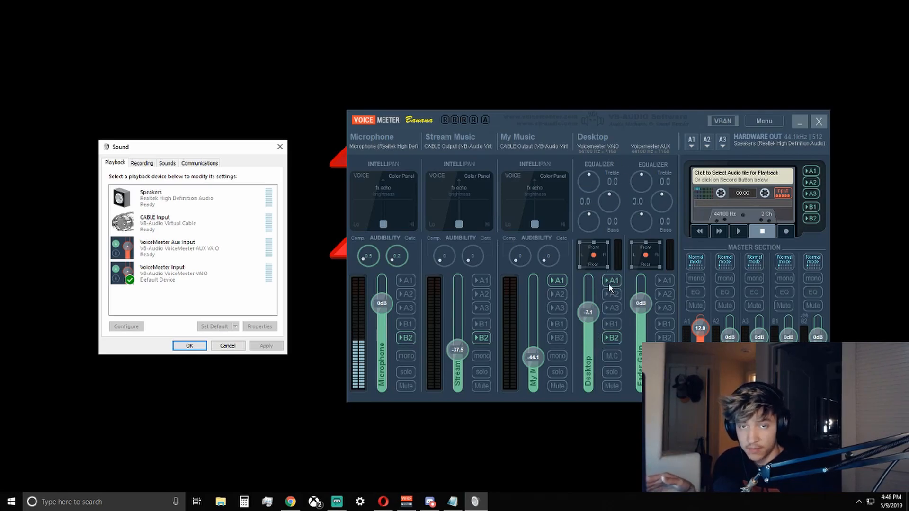
{"action": "mouse_move", "coordinate": [592, 336]}
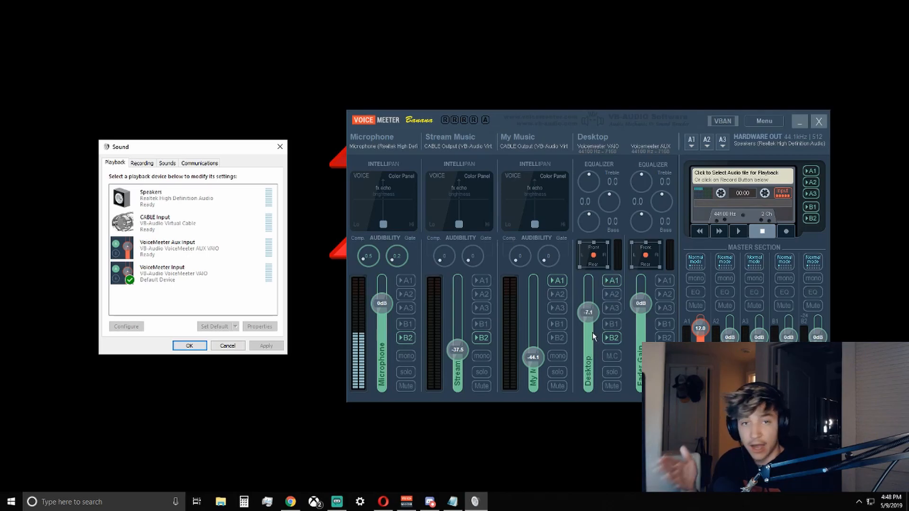
{"action": "mouse_move", "coordinate": [599, 288]}
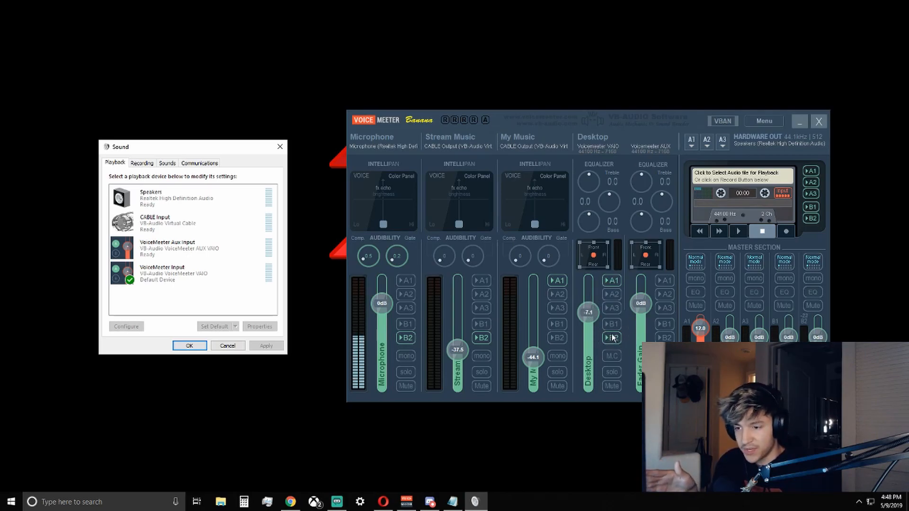
{"action": "left_click", "coordinate": [611, 338]}
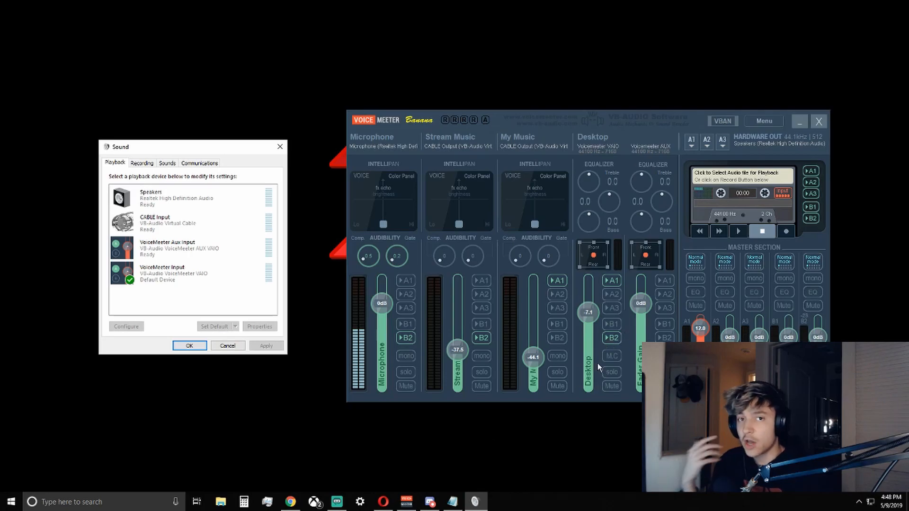
{"action": "mouse_move", "coordinate": [440, 341]}
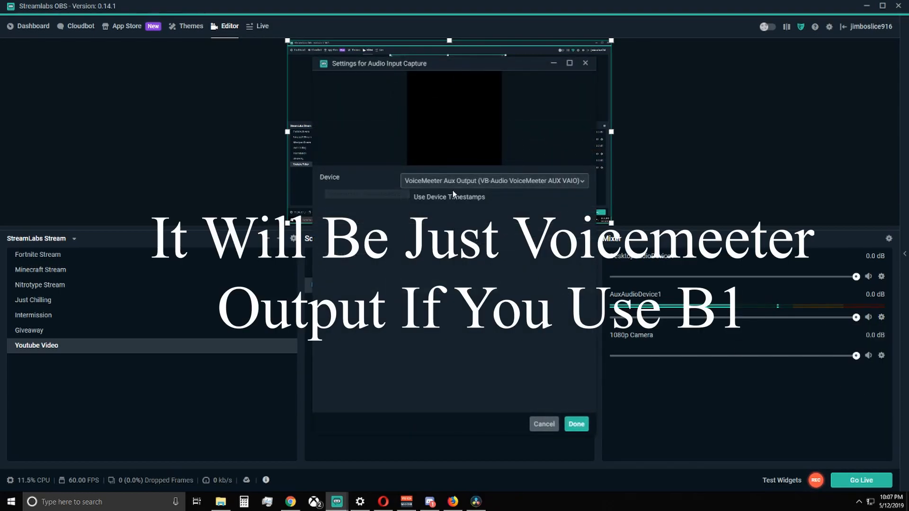
{"action": "mouse_move", "coordinate": [475, 187]}
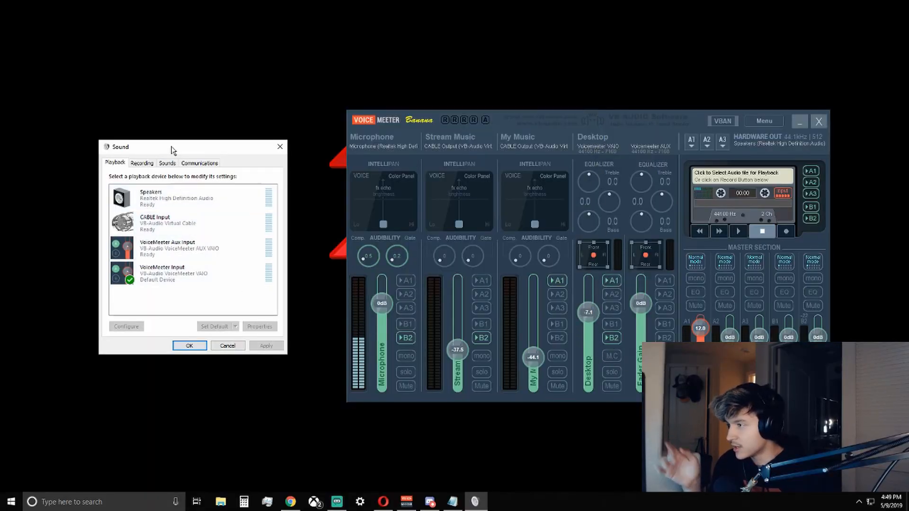
{"action": "left_click", "coordinate": [162, 273]}
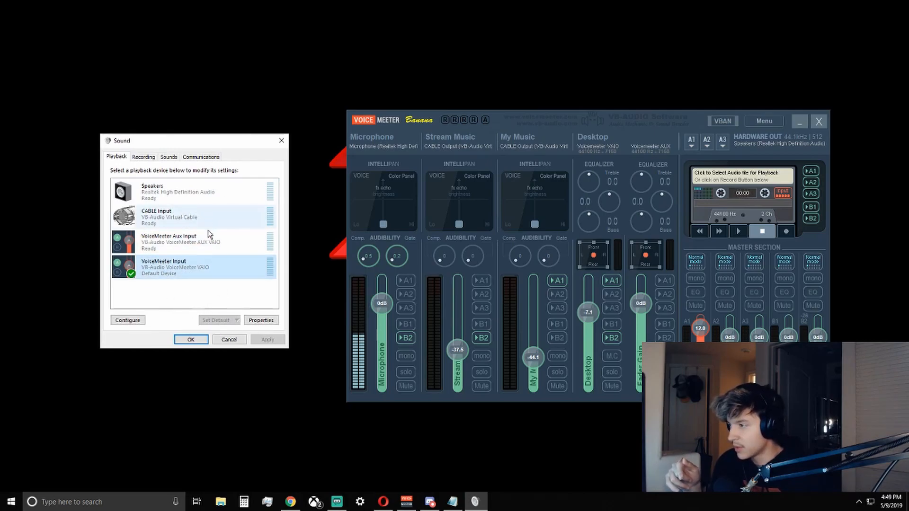
{"action": "left_click", "coordinate": [174, 192]}
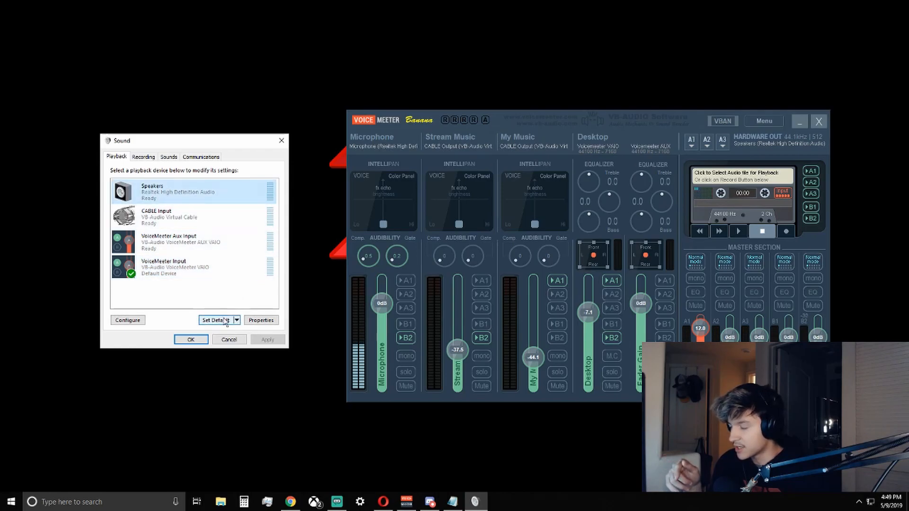
{"action": "left_click", "coordinate": [168, 266]}
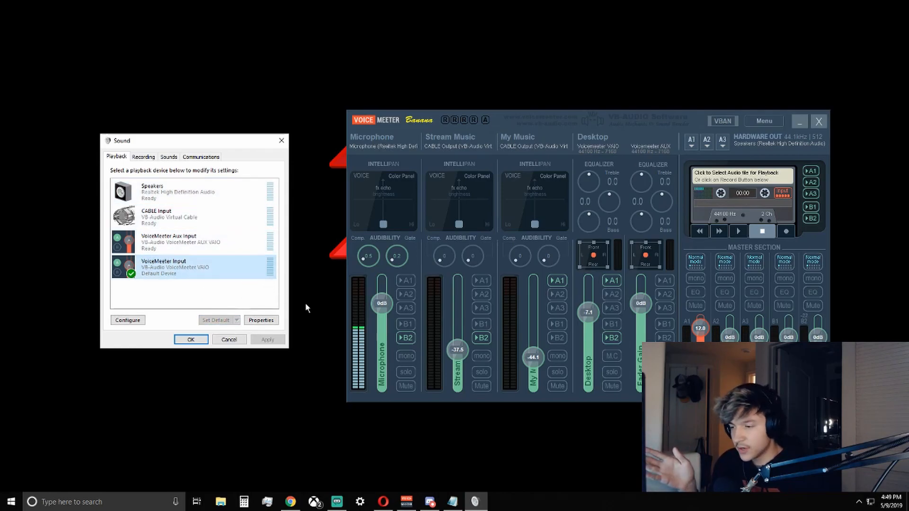
{"action": "mouse_move", "coordinate": [648, 214]}
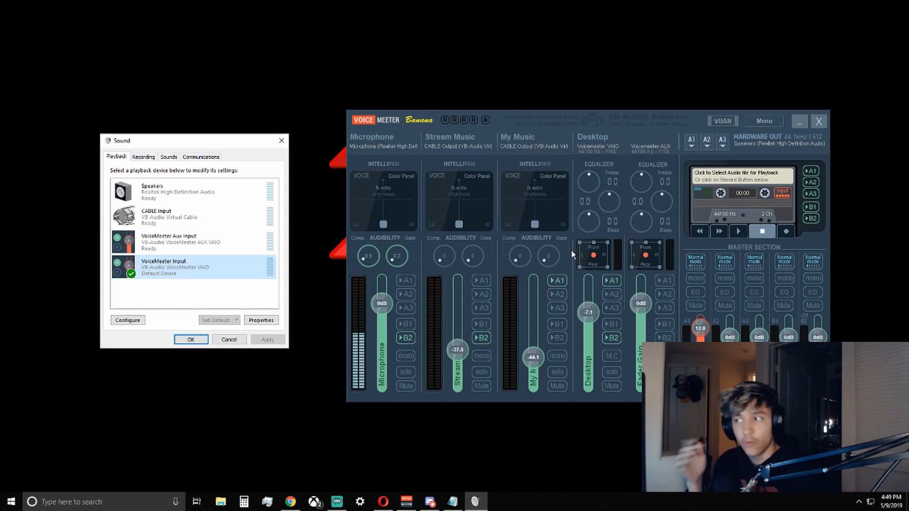
{"action": "mouse_move", "coordinate": [704, 277]}
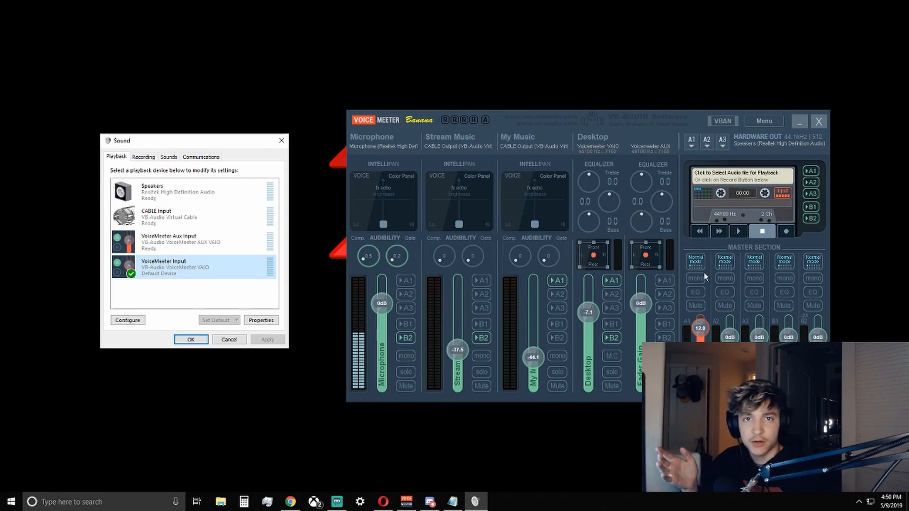
{"action": "mouse_move", "coordinate": [672, 284]}
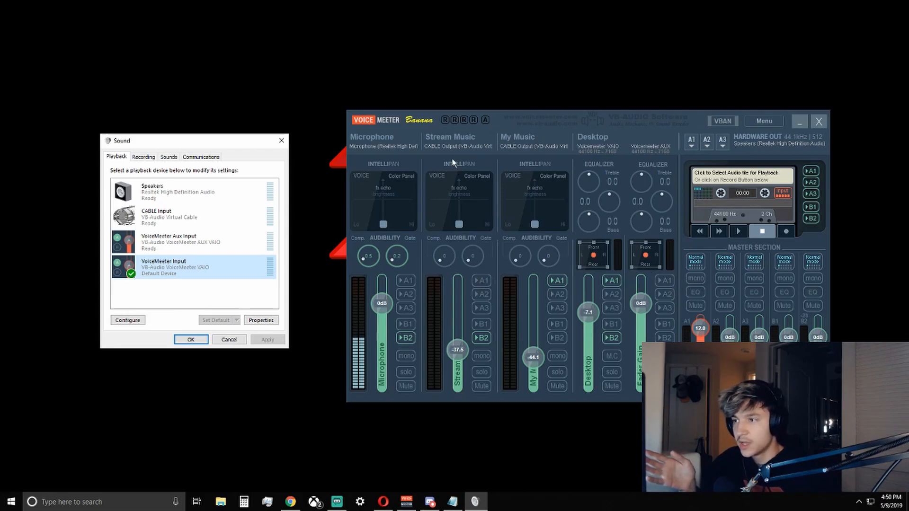
{"action": "left_click", "coordinate": [449, 143]}
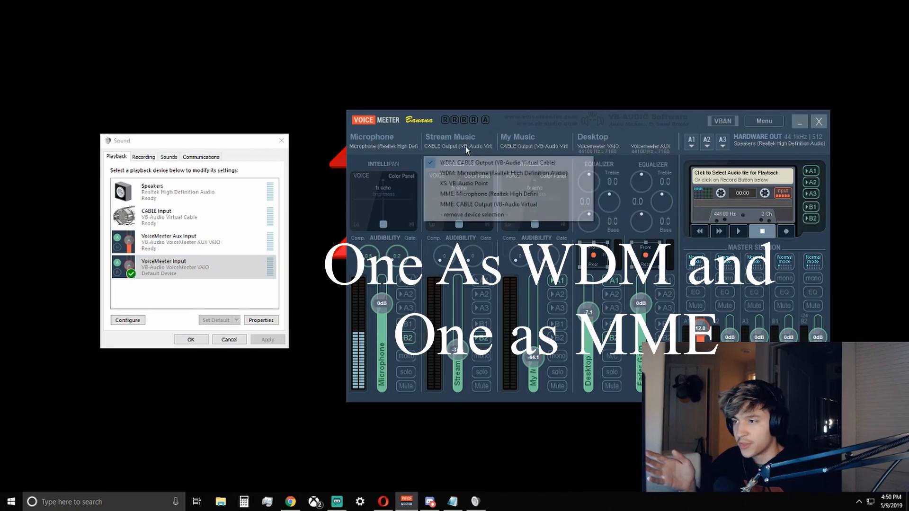
{"action": "left_click", "coordinate": [530, 146]}
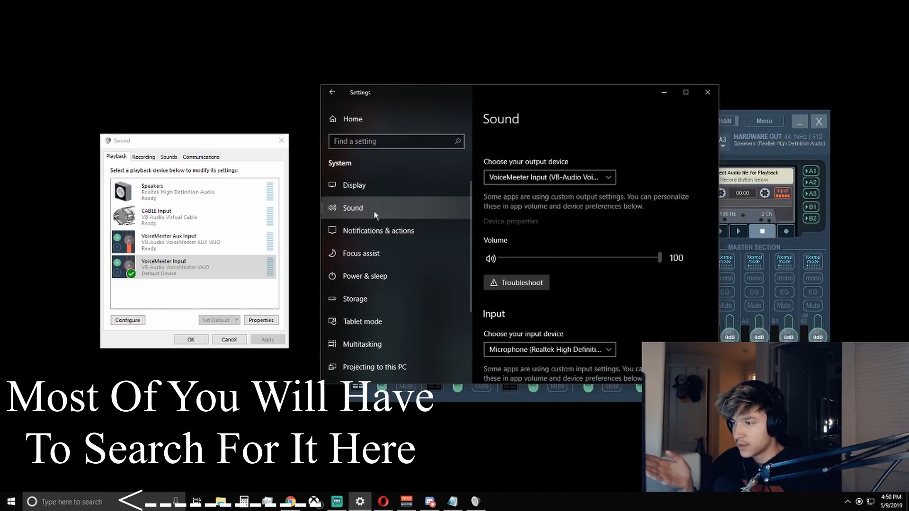
Send the Opera StreamElements app's sound output to CABLE Input in per-app volume preferences
{"action": "scroll", "scroll_direction": "down", "scroll_amount": 3}
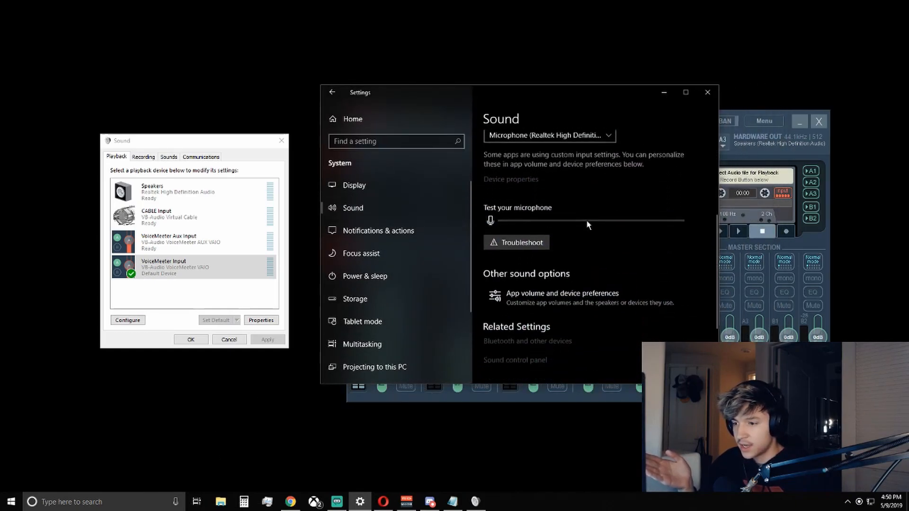
{"action": "scroll", "scroll_direction": "down", "scroll_amount": 3}
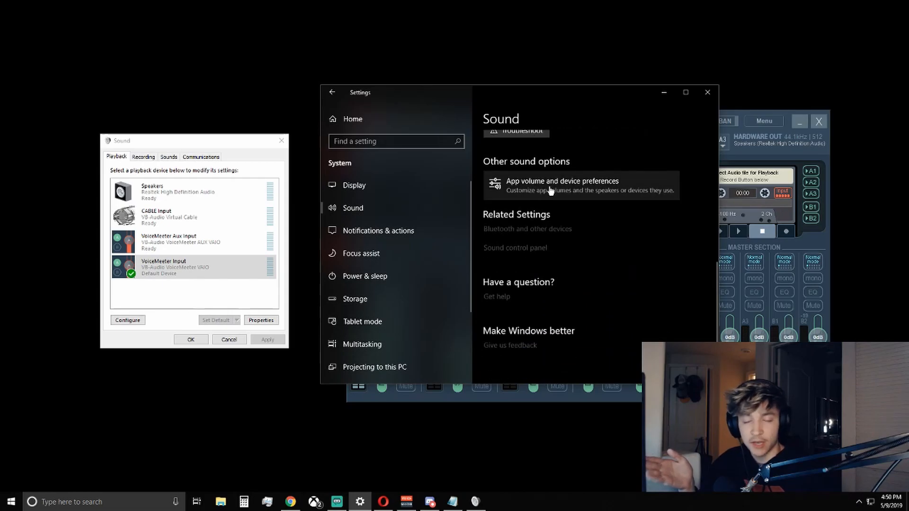
{"action": "left_click", "coordinate": [561, 184]}
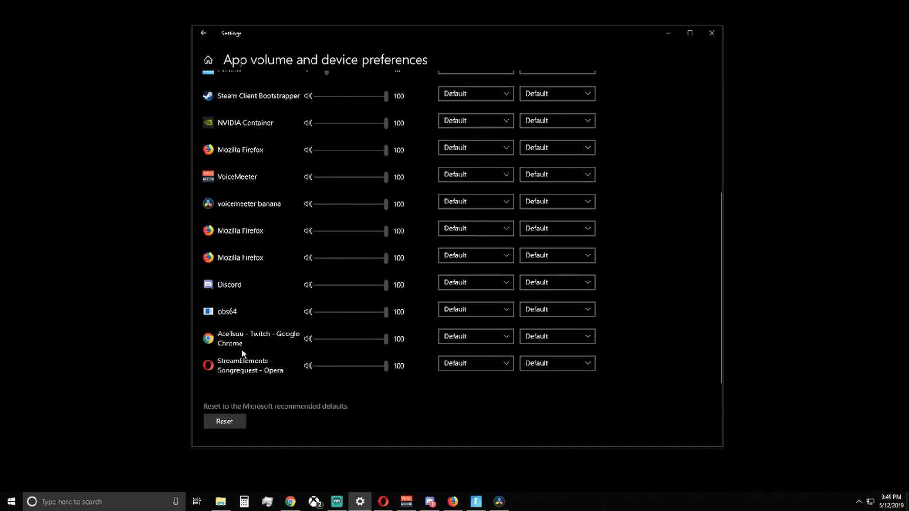
{"action": "left_click", "coordinate": [474, 363]}
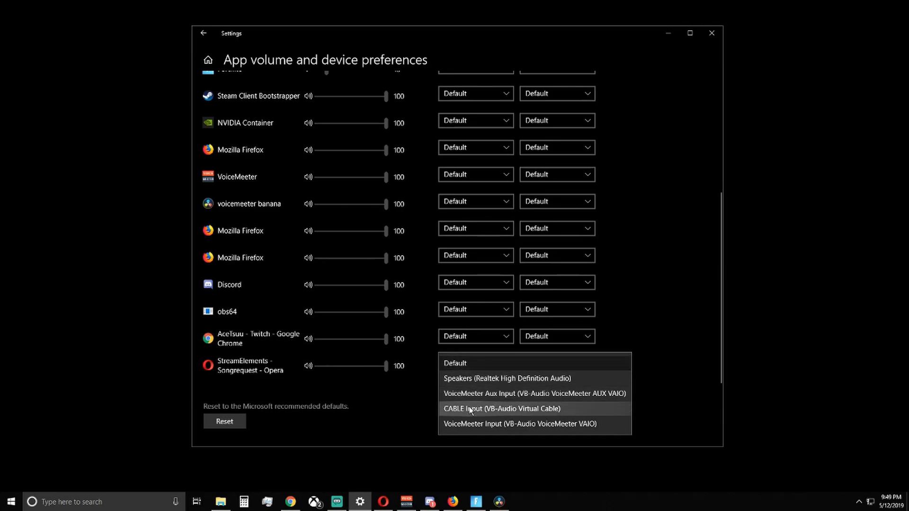
{"action": "left_click", "coordinate": [502, 408]}
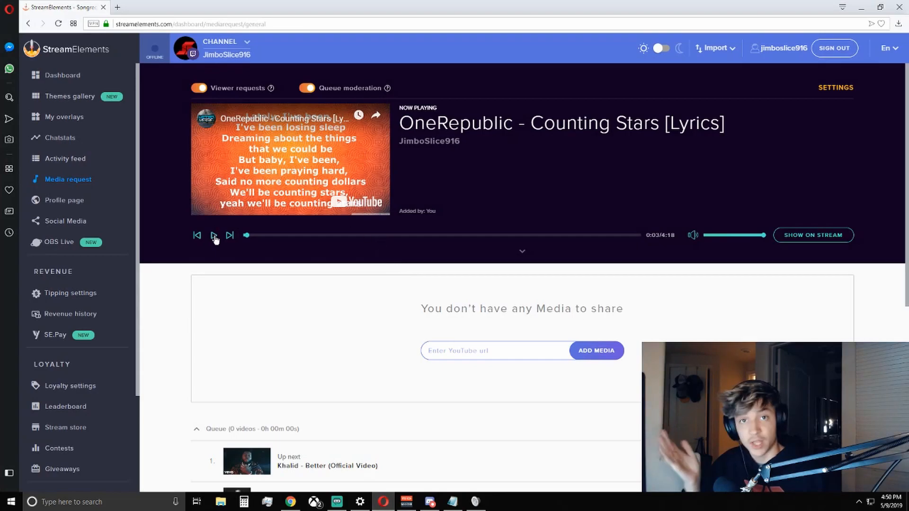
Play OneRepublic - Counting Stars [Lyrics] in the StreamElements media request player
{"action": "left_click", "coordinate": [214, 235]}
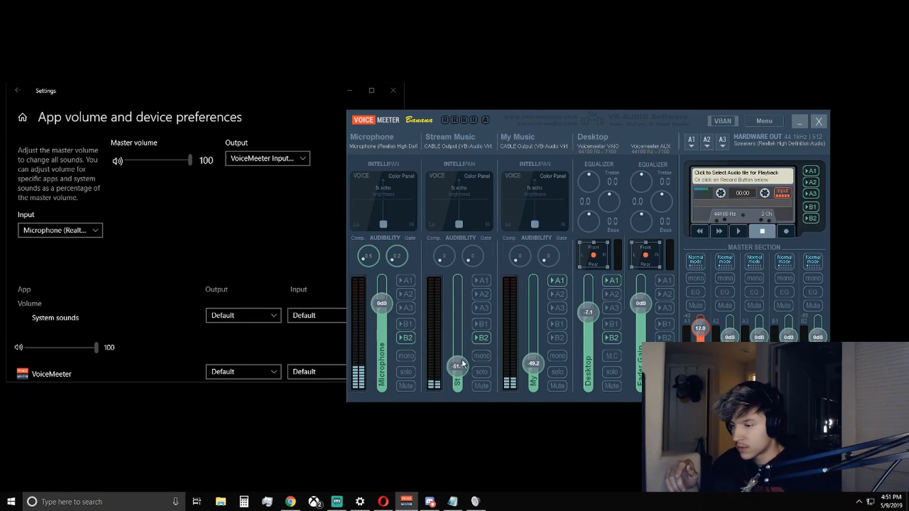
Keep obs64 on Default output while Opera StreamElements stays on CABLE Input
{"action": "left_click", "coordinate": [556, 386]}
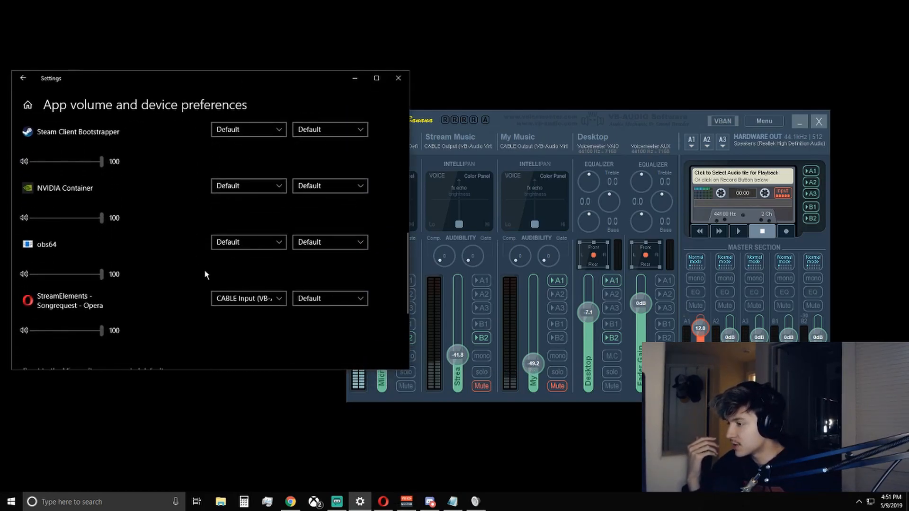
{"action": "mouse_move", "coordinate": [98, 313]}
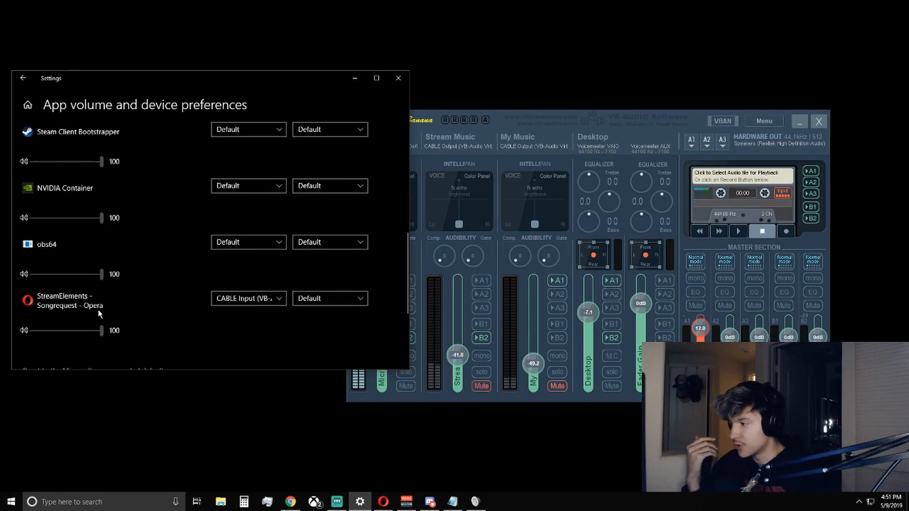
{"action": "mouse_move", "coordinate": [121, 305]}
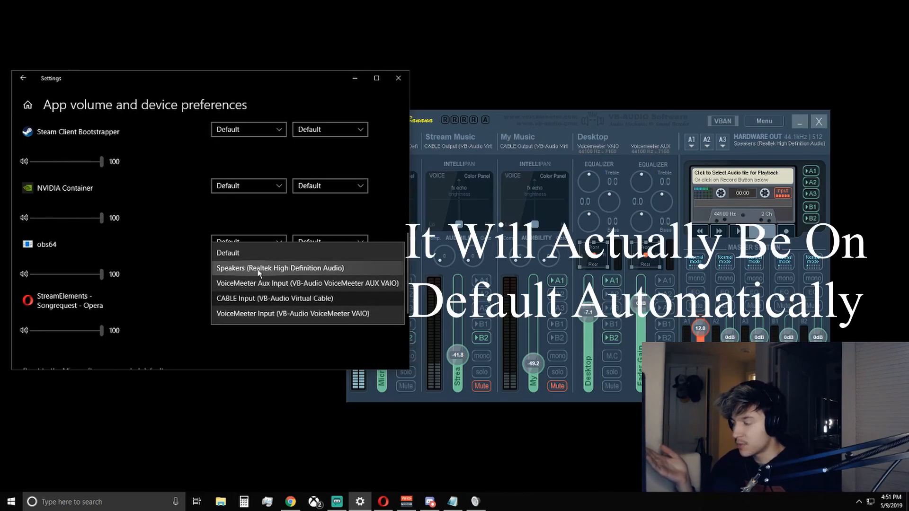
{"action": "mouse_move", "coordinate": [267, 306]}
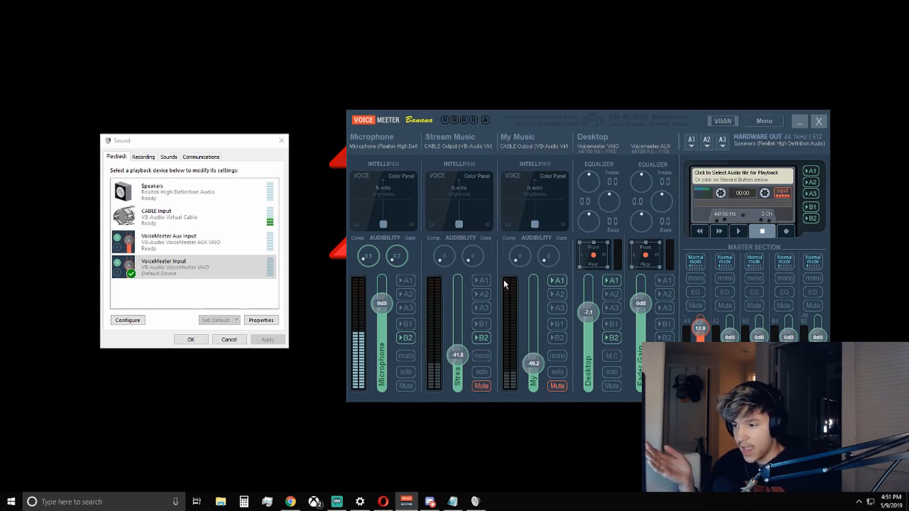
{"action": "mouse_move", "coordinate": [453, 188]}
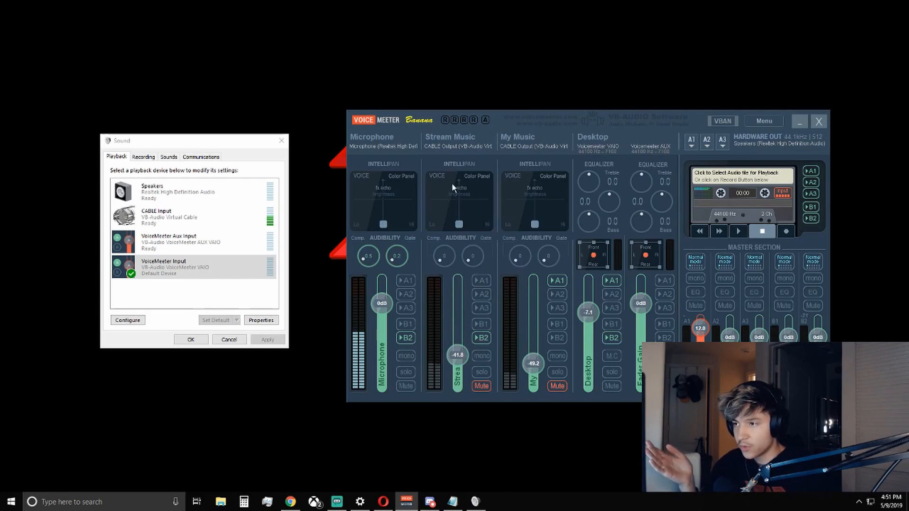
{"action": "mouse_move", "coordinate": [470, 174]}
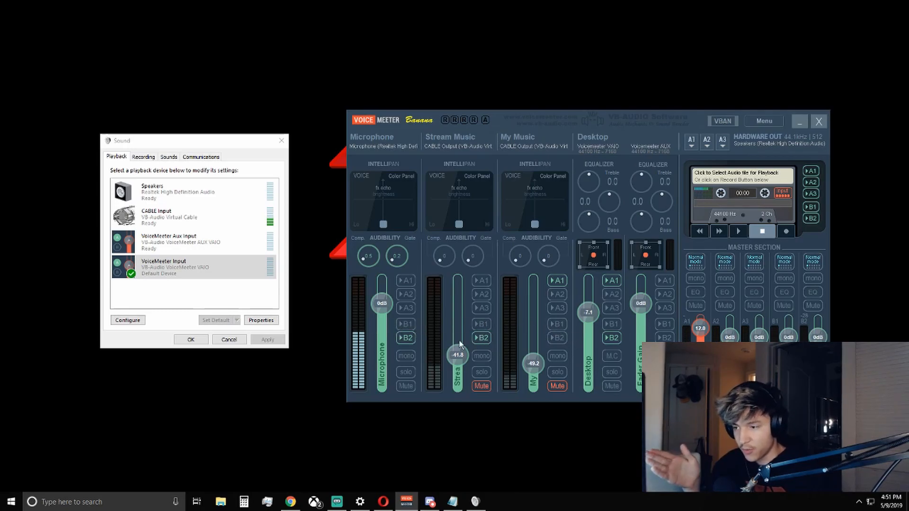
{"action": "mouse_move", "coordinate": [483, 351]}
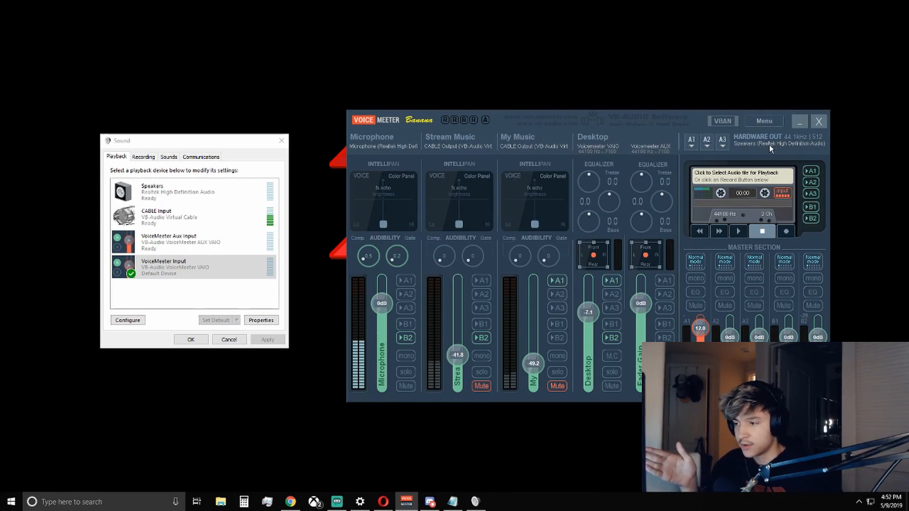
{"action": "mouse_move", "coordinate": [380, 233]}
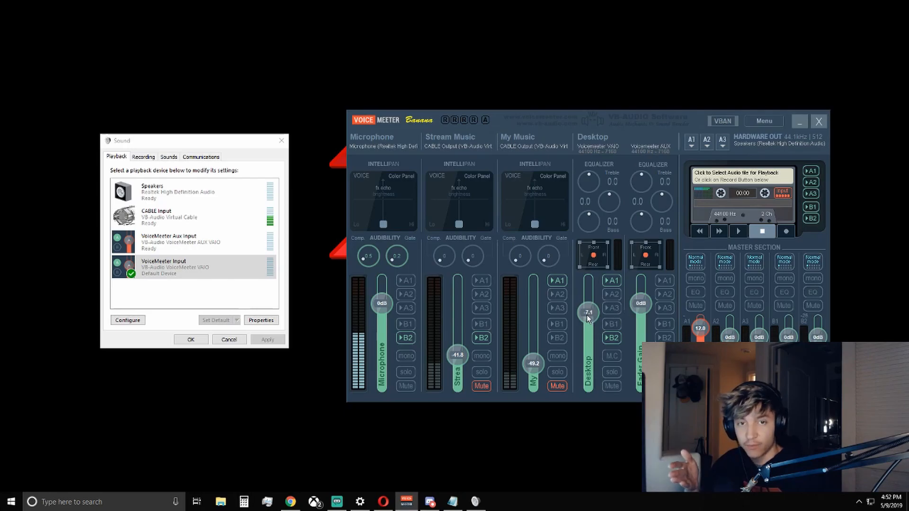
{"action": "mouse_move", "coordinate": [600, 295]}
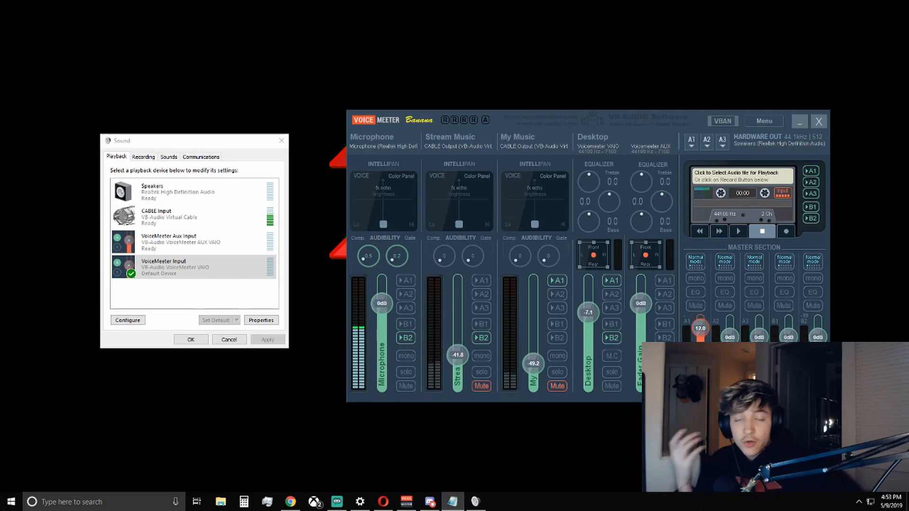
{"action": "mouse_move", "coordinate": [887, 274]}
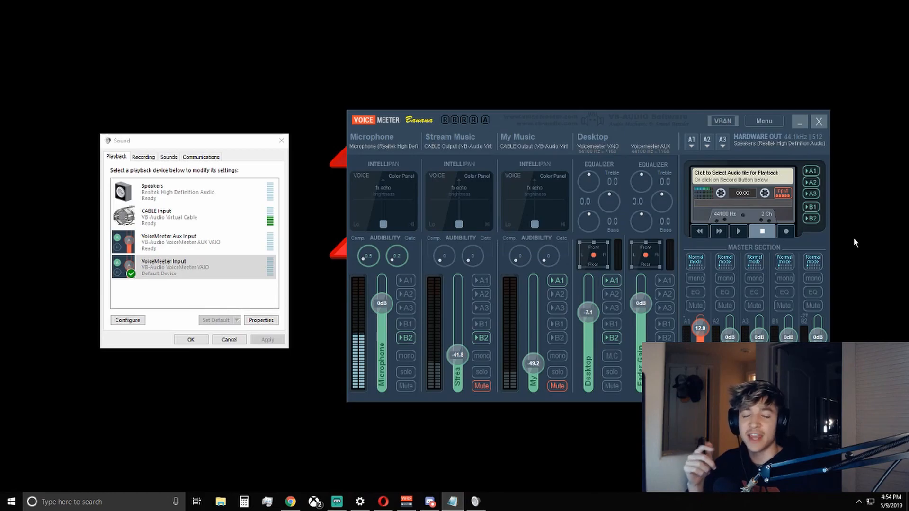
{"action": "mouse_move", "coordinate": [852, 248]}
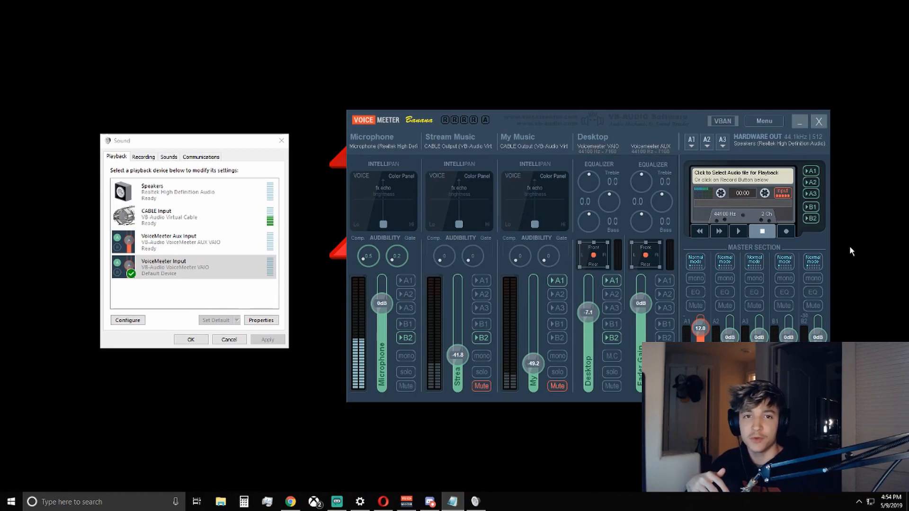